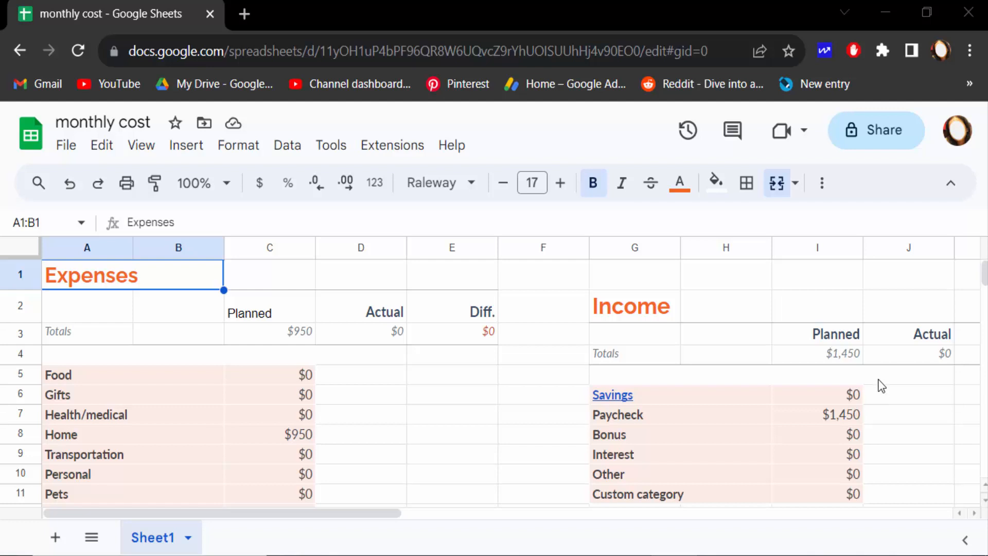
mouse_move(874, 359)
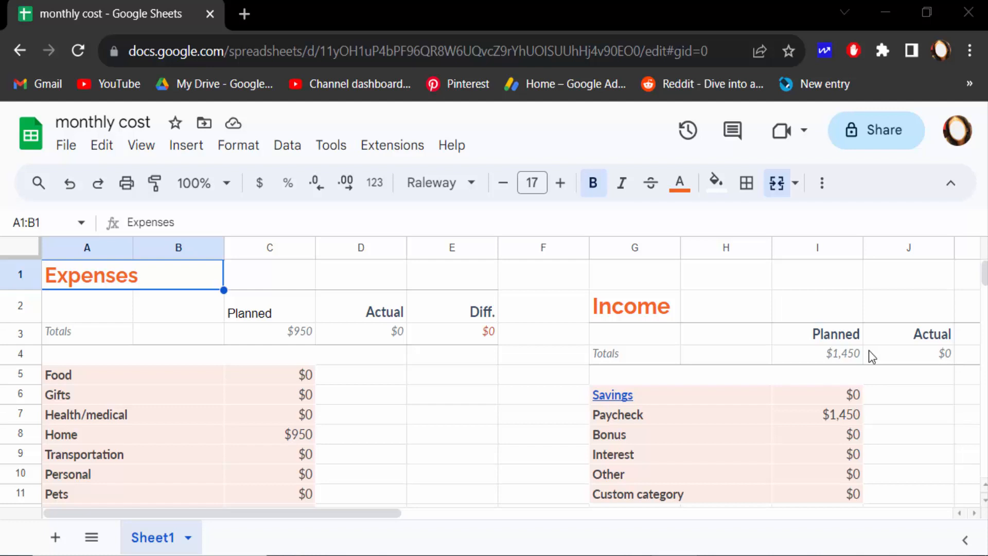
Select the Income table G2:I11 and bring up print settings for it
scroll("down", 3)
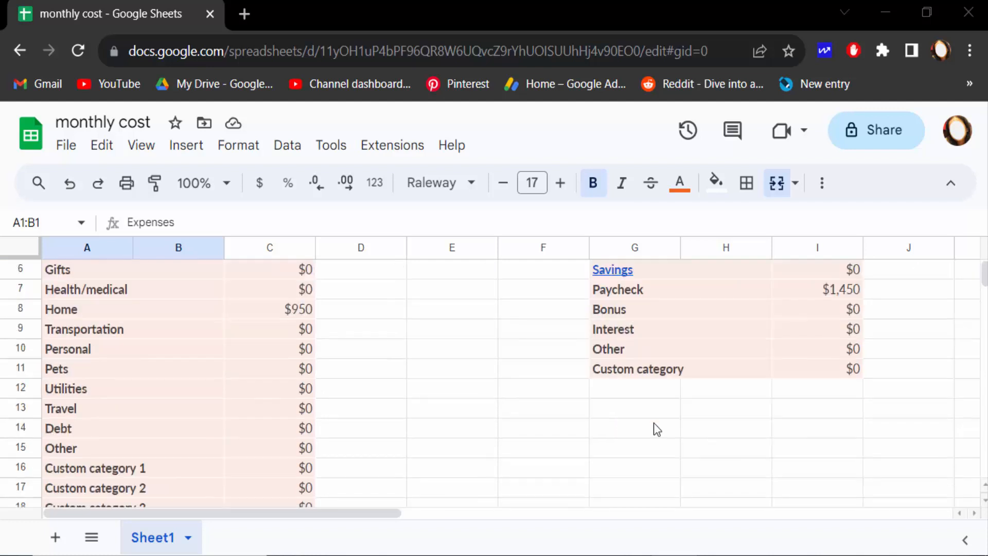
mouse_move(611, 269)
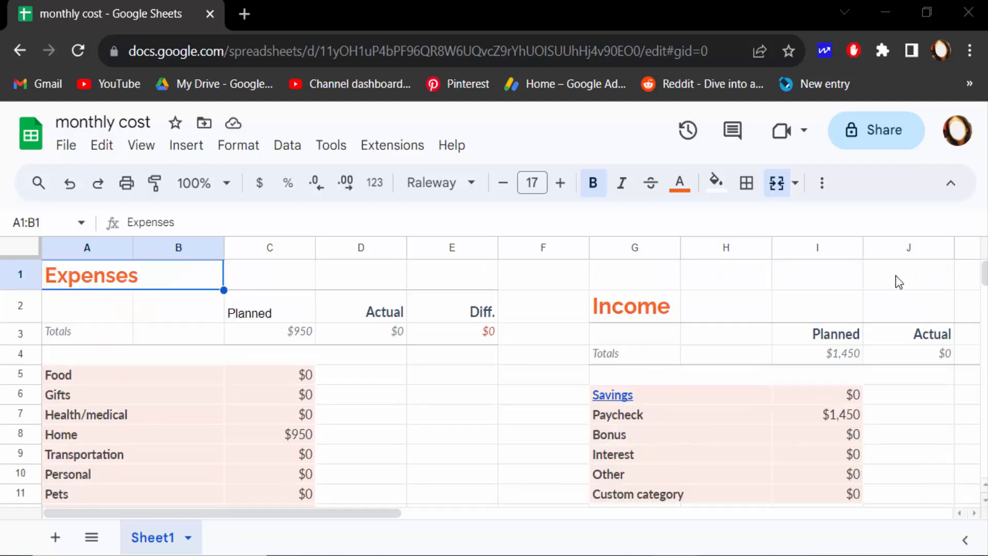
mouse_move(786, 487)
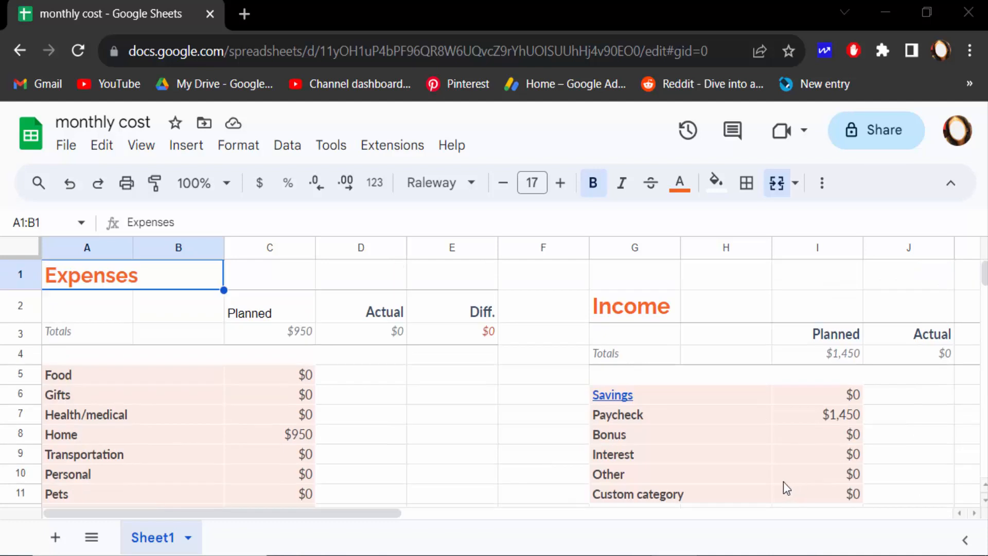
mouse_move(593, 299)
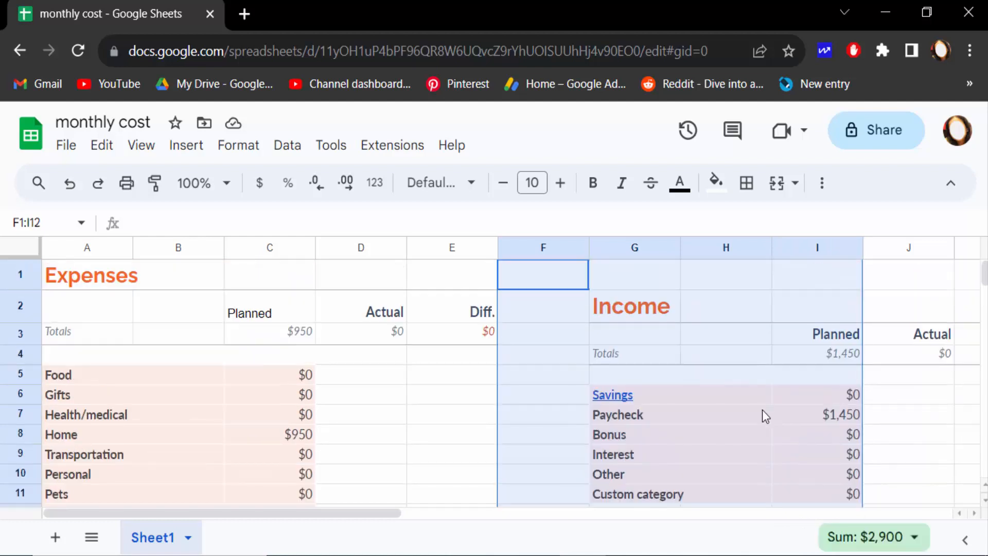
left_click(816, 305)
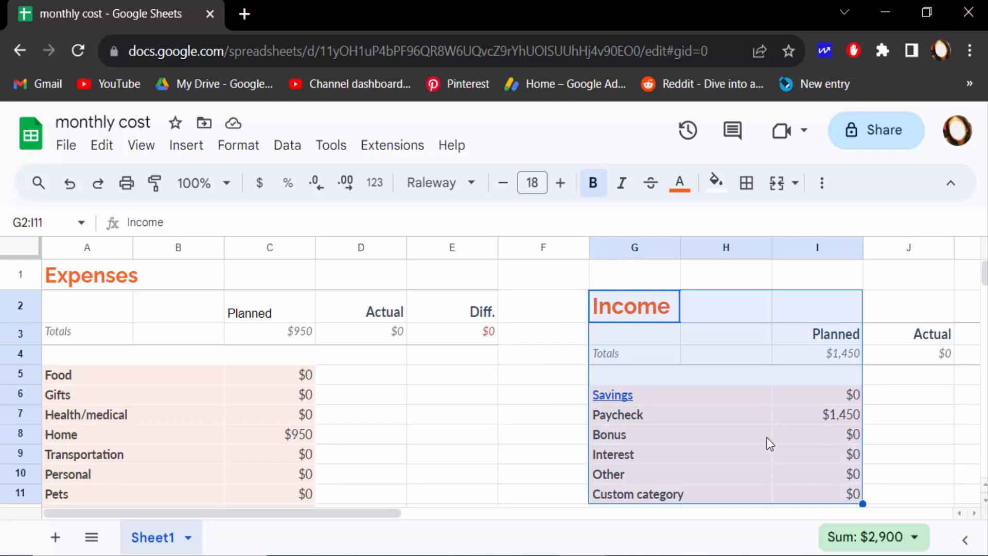
left_click(66, 145)
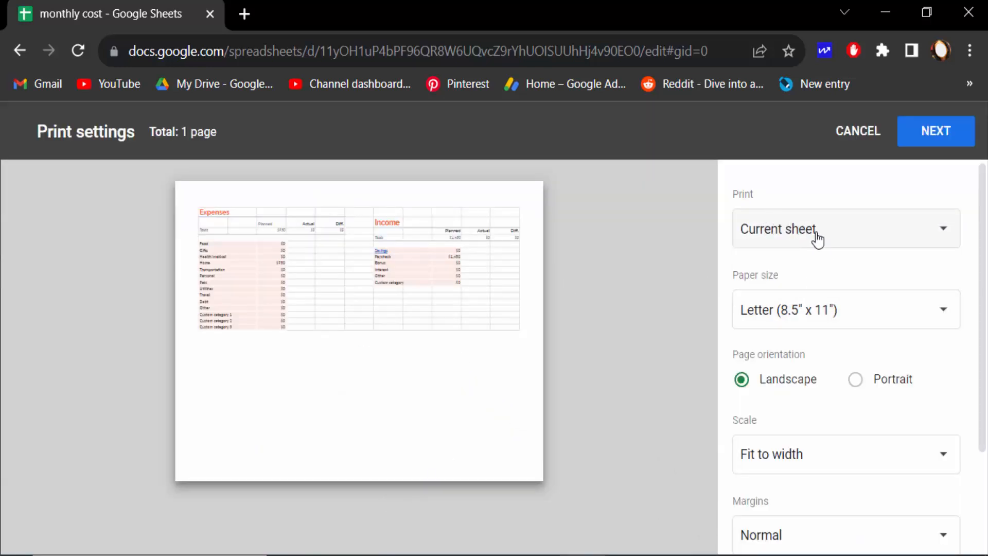
Limit the printout to Selected cells (G2:I11) so only the Income table previews
left_click(844, 229)
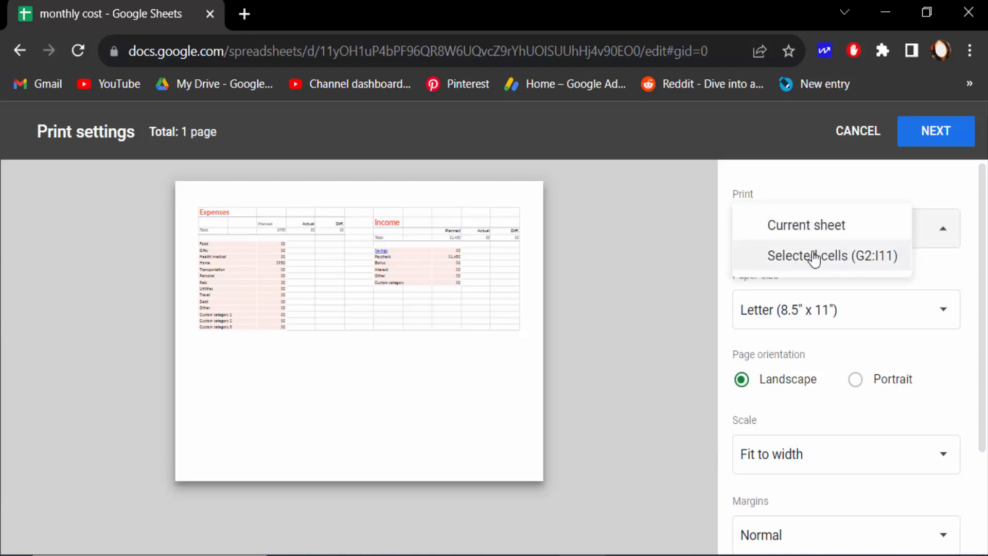
mouse_move(874, 269)
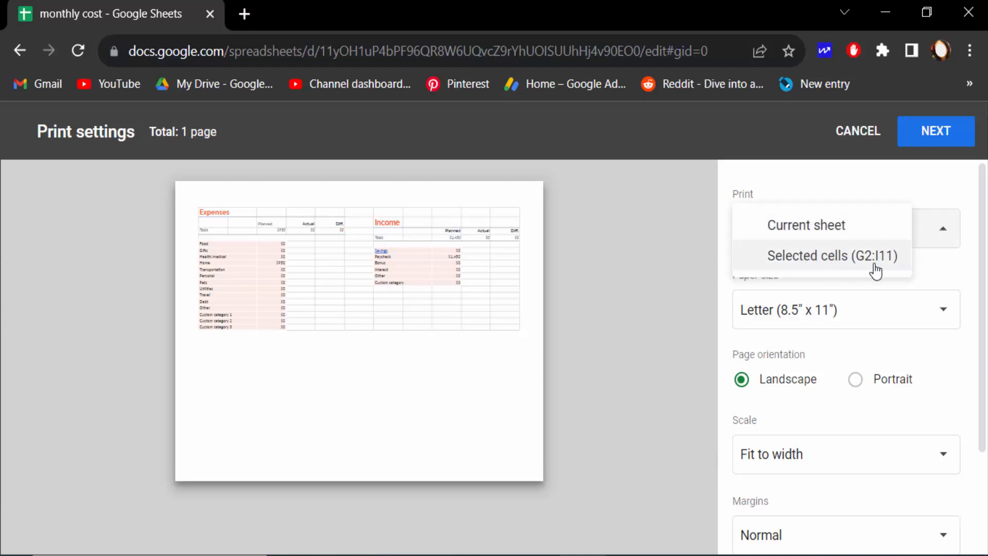
left_click(832, 256)
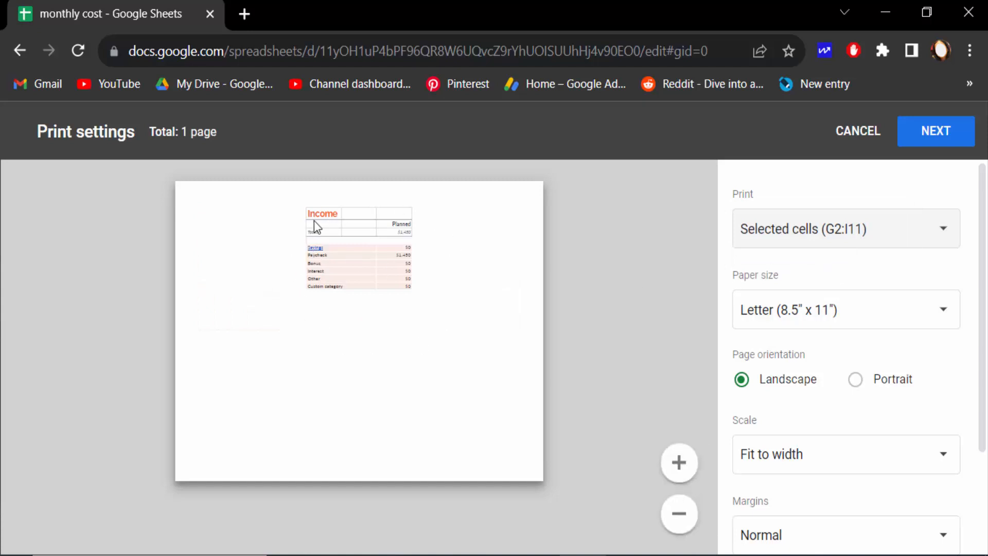
mouse_move(738, 344)
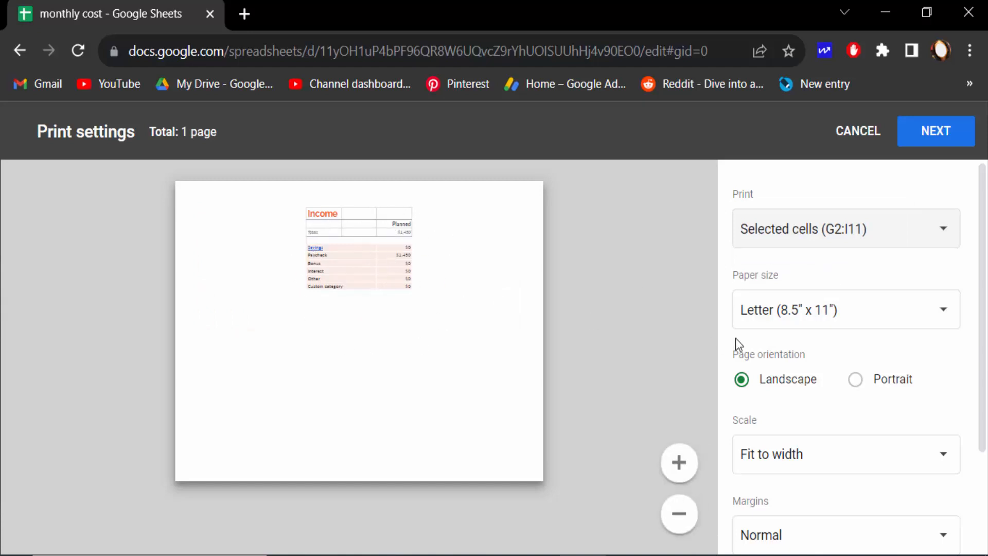
Keep Letter (8.5" x 11") paper size and continue to the browser's print dialog
left_click(845, 309)
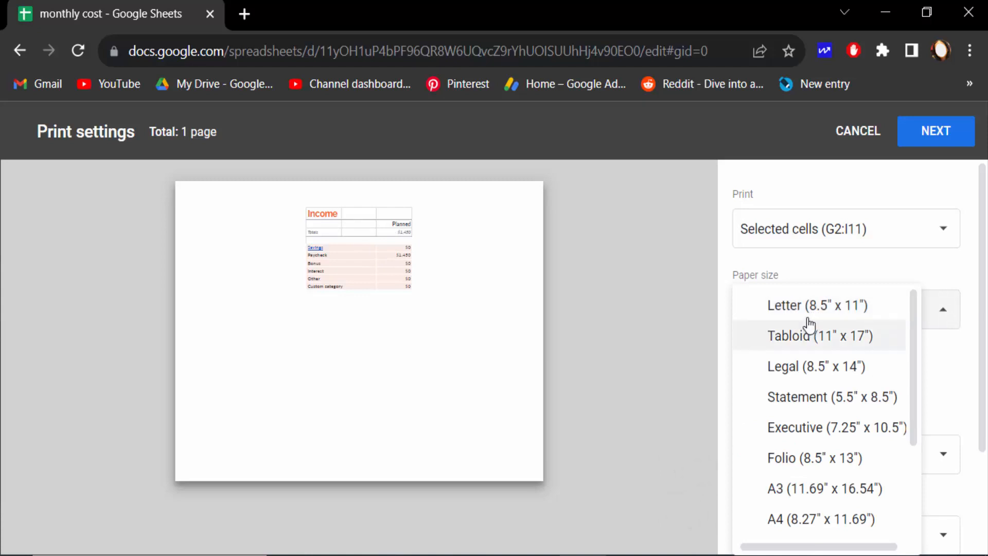
mouse_move(876, 489)
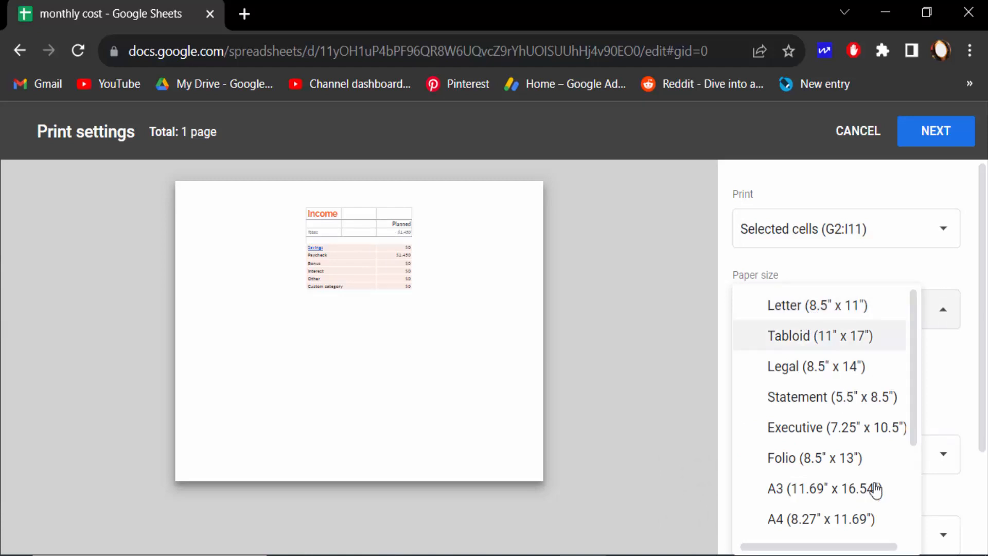
mouse_move(816, 306)
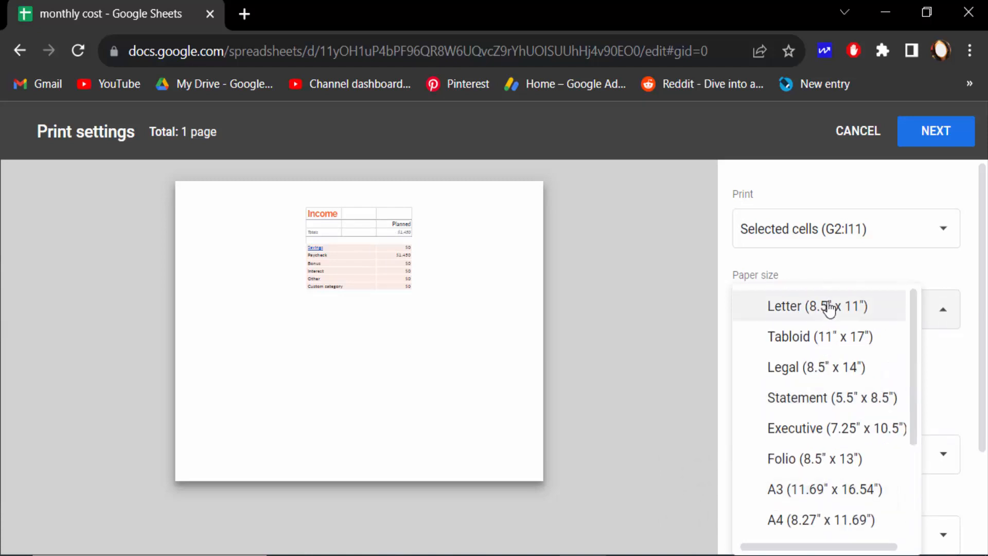
left_click(815, 306)
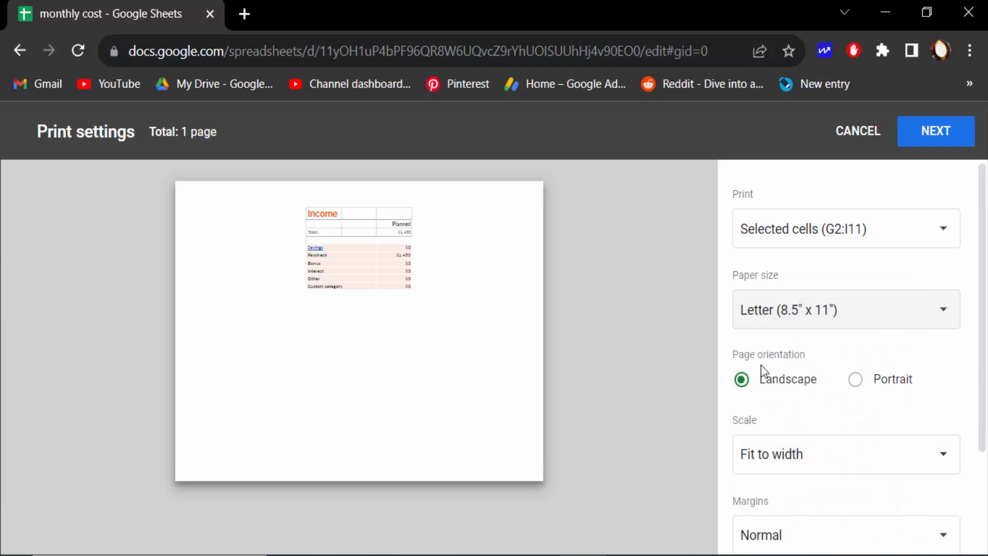
mouse_move(855, 388)
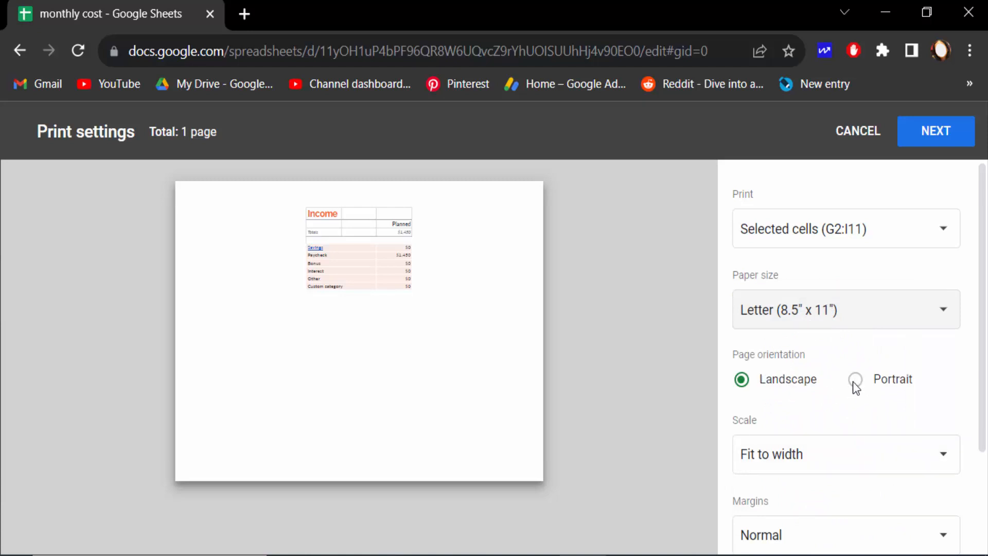
scroll("down", 3)
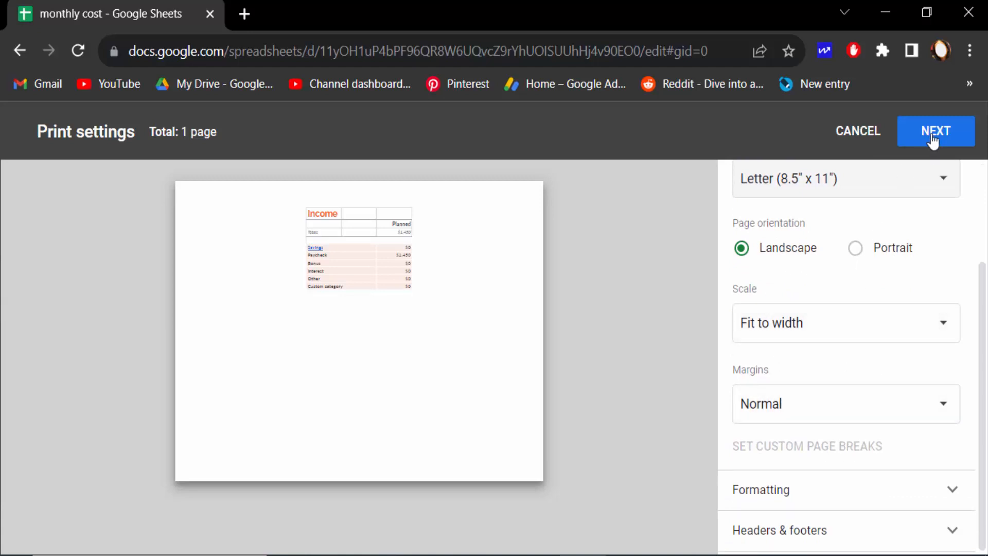
left_click(935, 131)
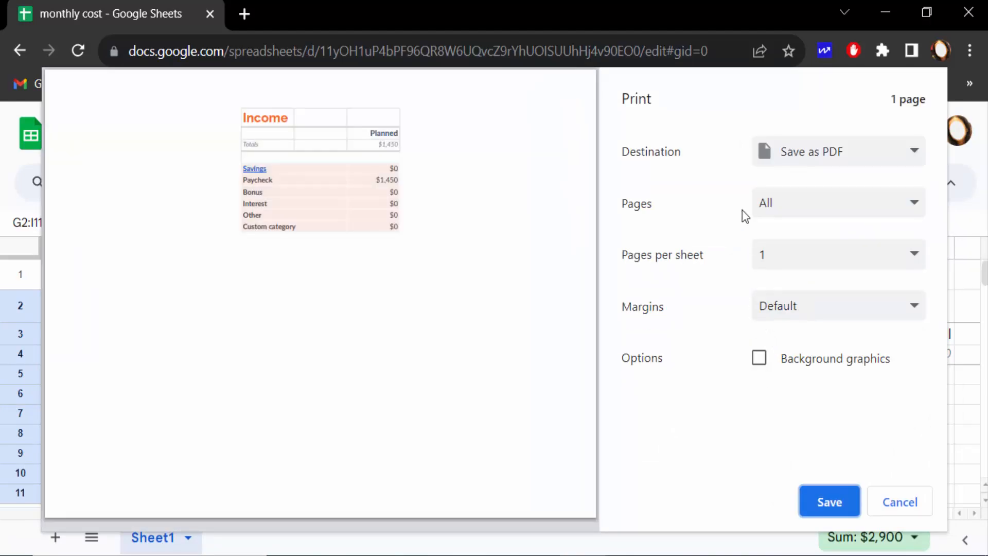
Set the destination to Save as PDF with Pages set to All
left_click(838, 151)
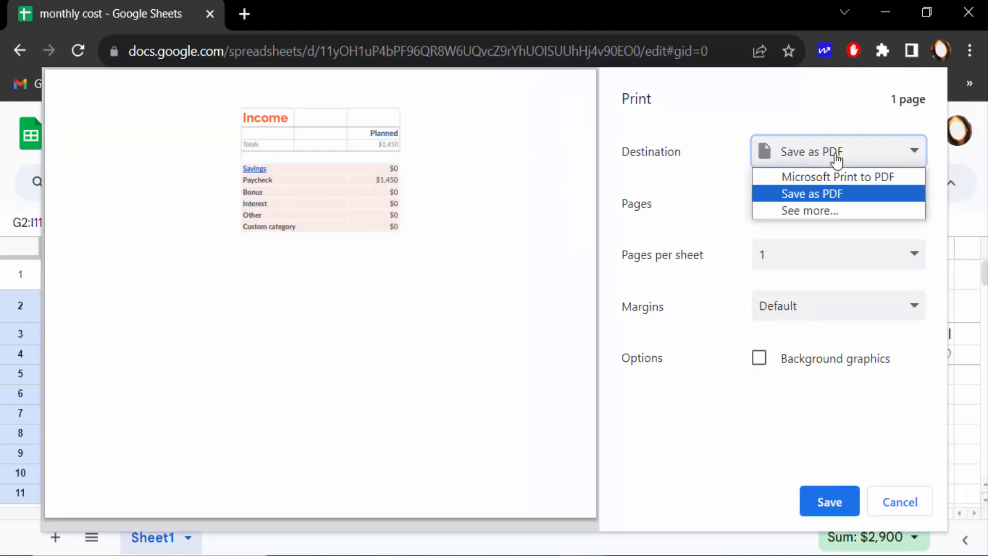
mouse_move(838, 176)
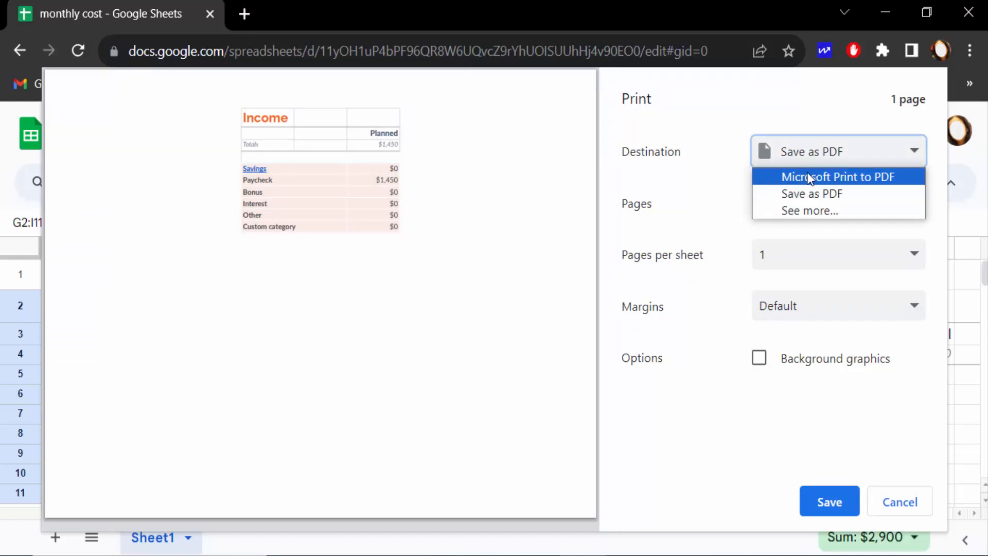
left_click(812, 194)
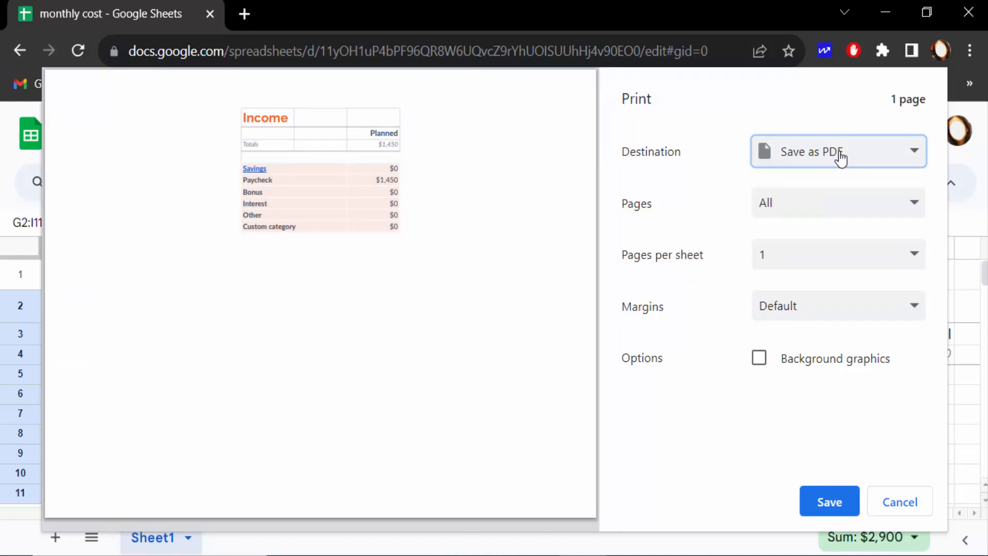
left_click(838, 203)
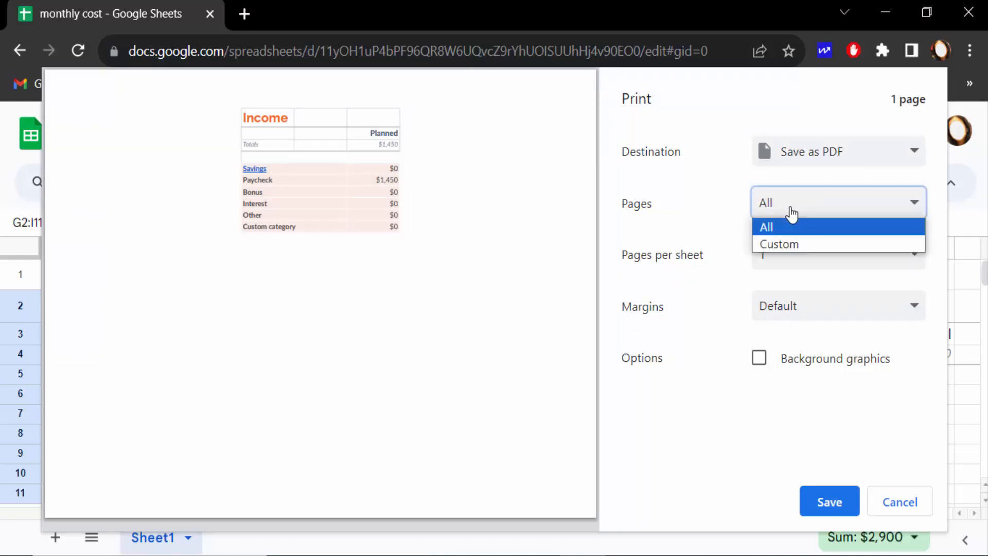
left_click(766, 227)
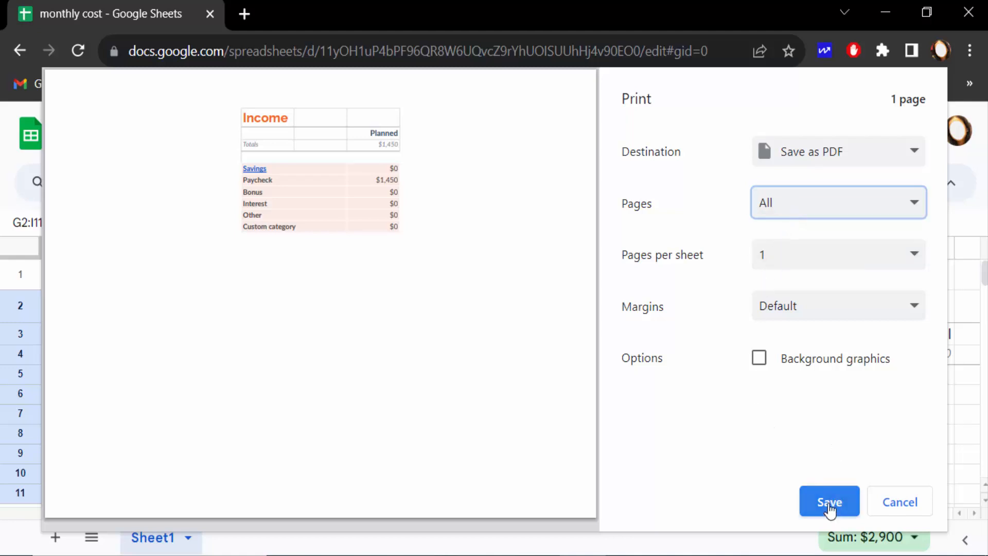
Save the Income range as a PDF named 'new' and return to the spreadsheet
left_click(830, 501)
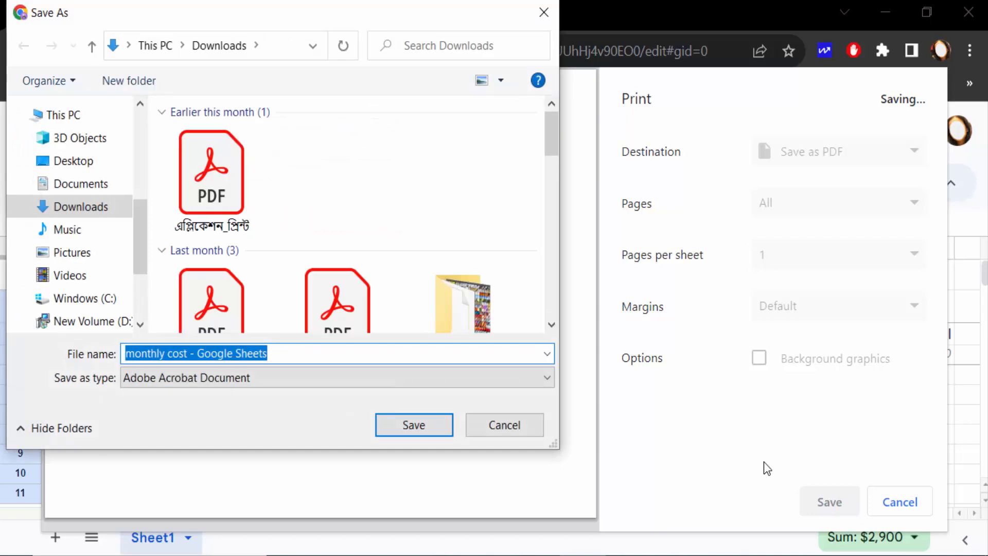
type("new")
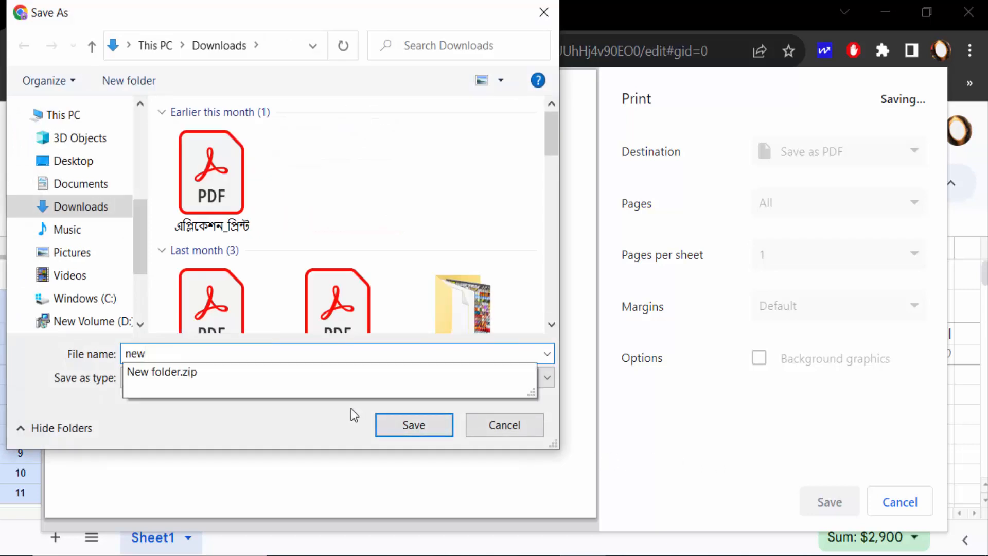
left_click(414, 425)
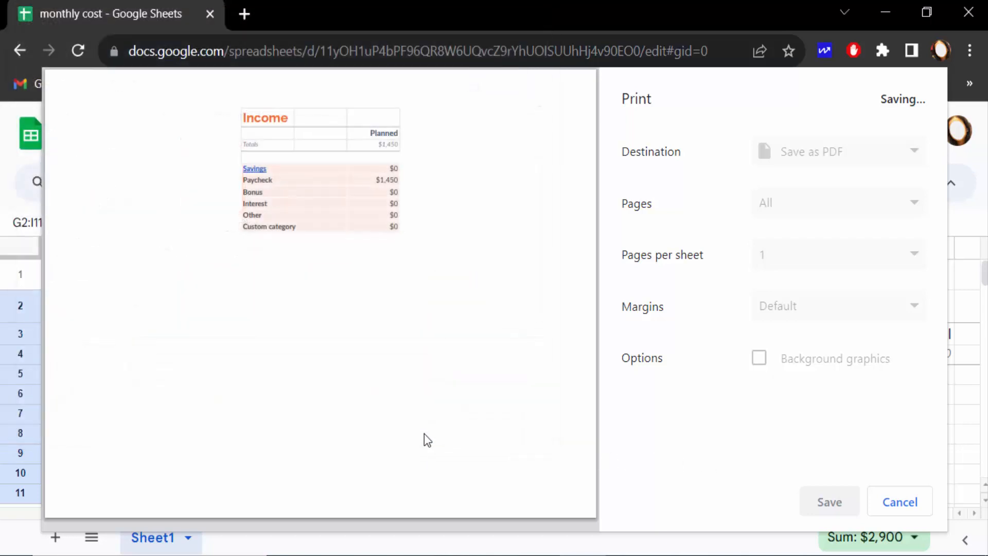
left_click(900, 501)
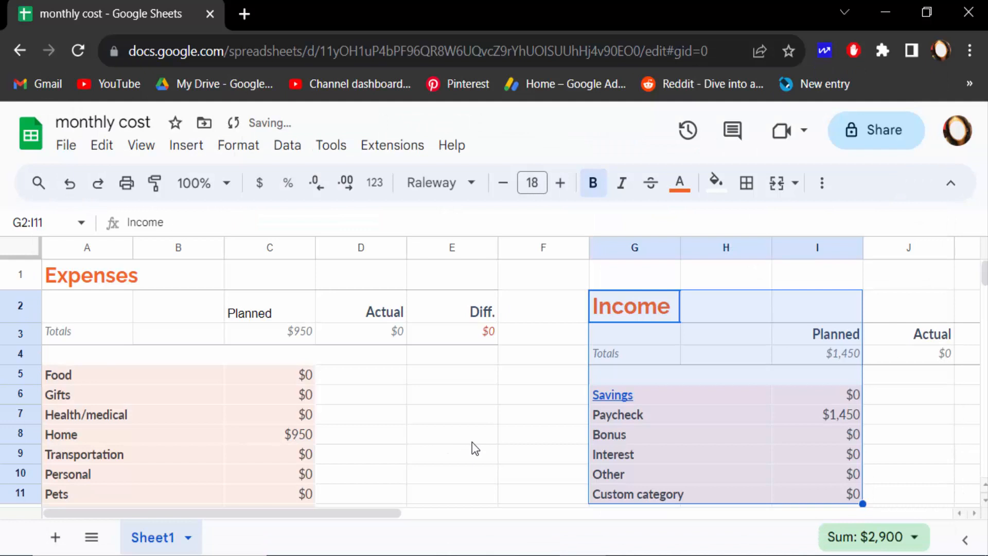